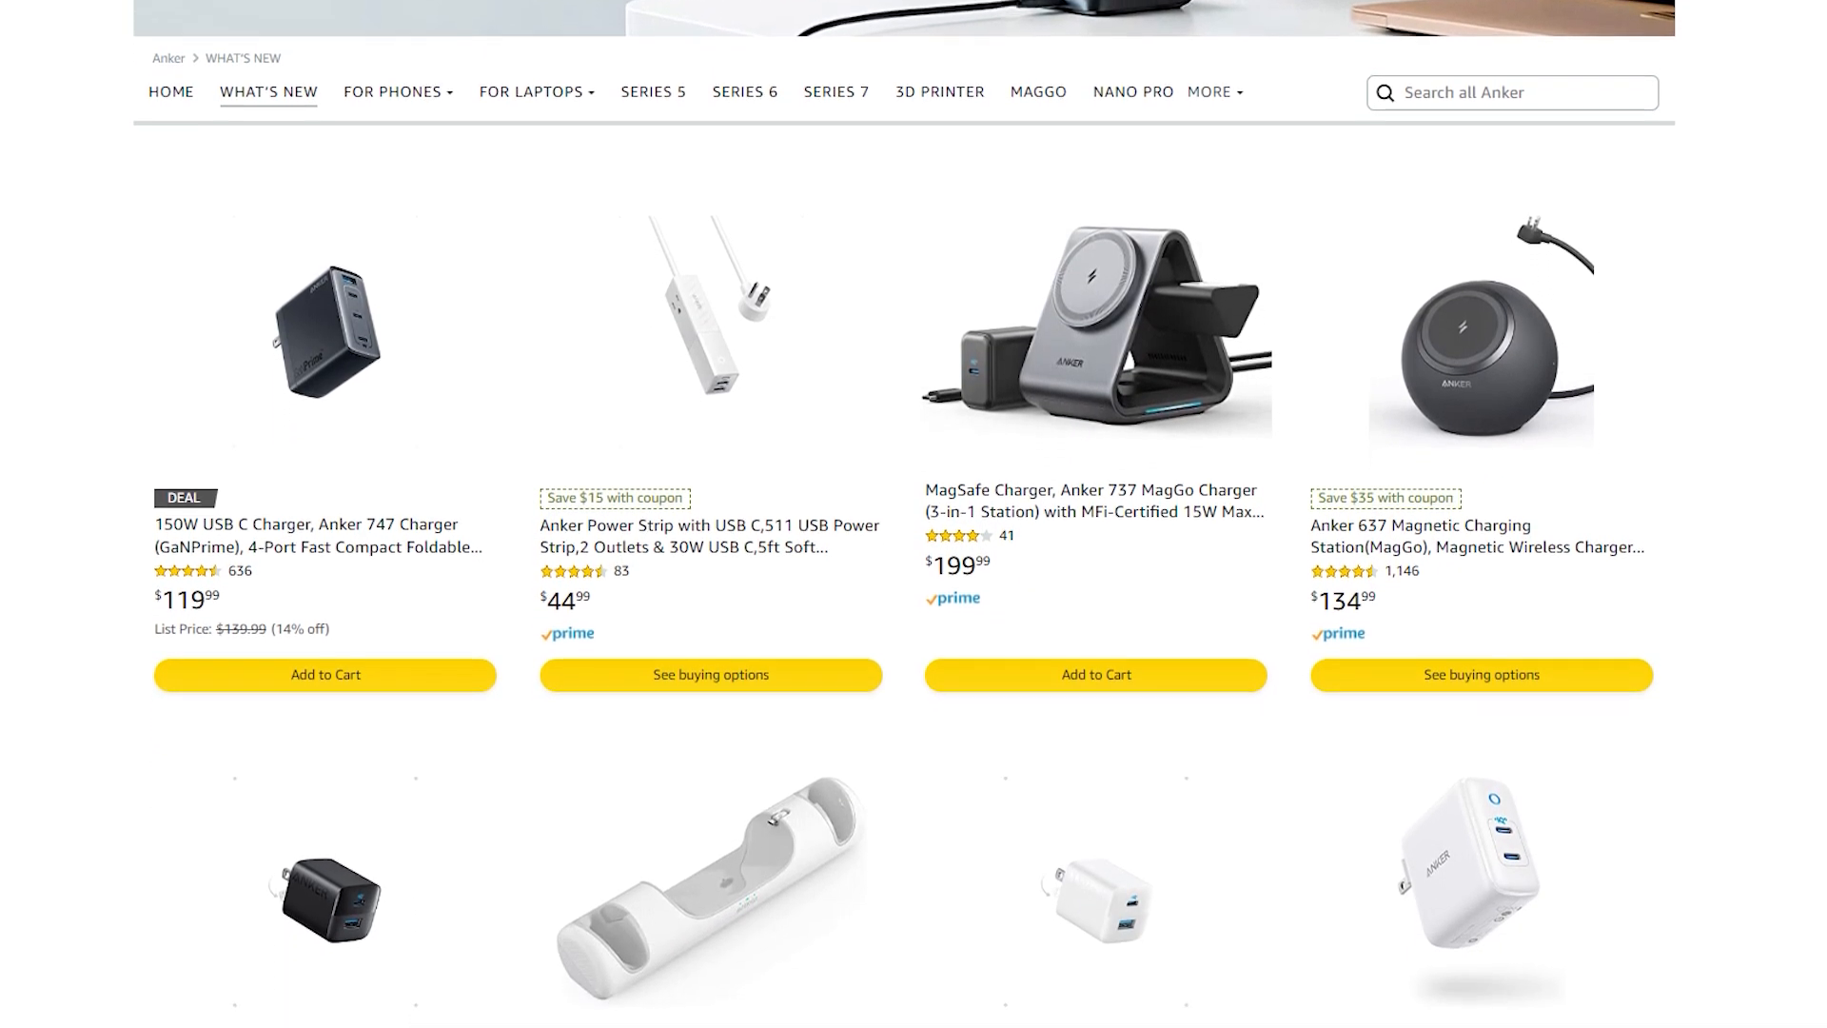
# - Start the M5 touchscreen's automatic bed levelling with the green Auto-Level button
pyautogui.scroll(-3)
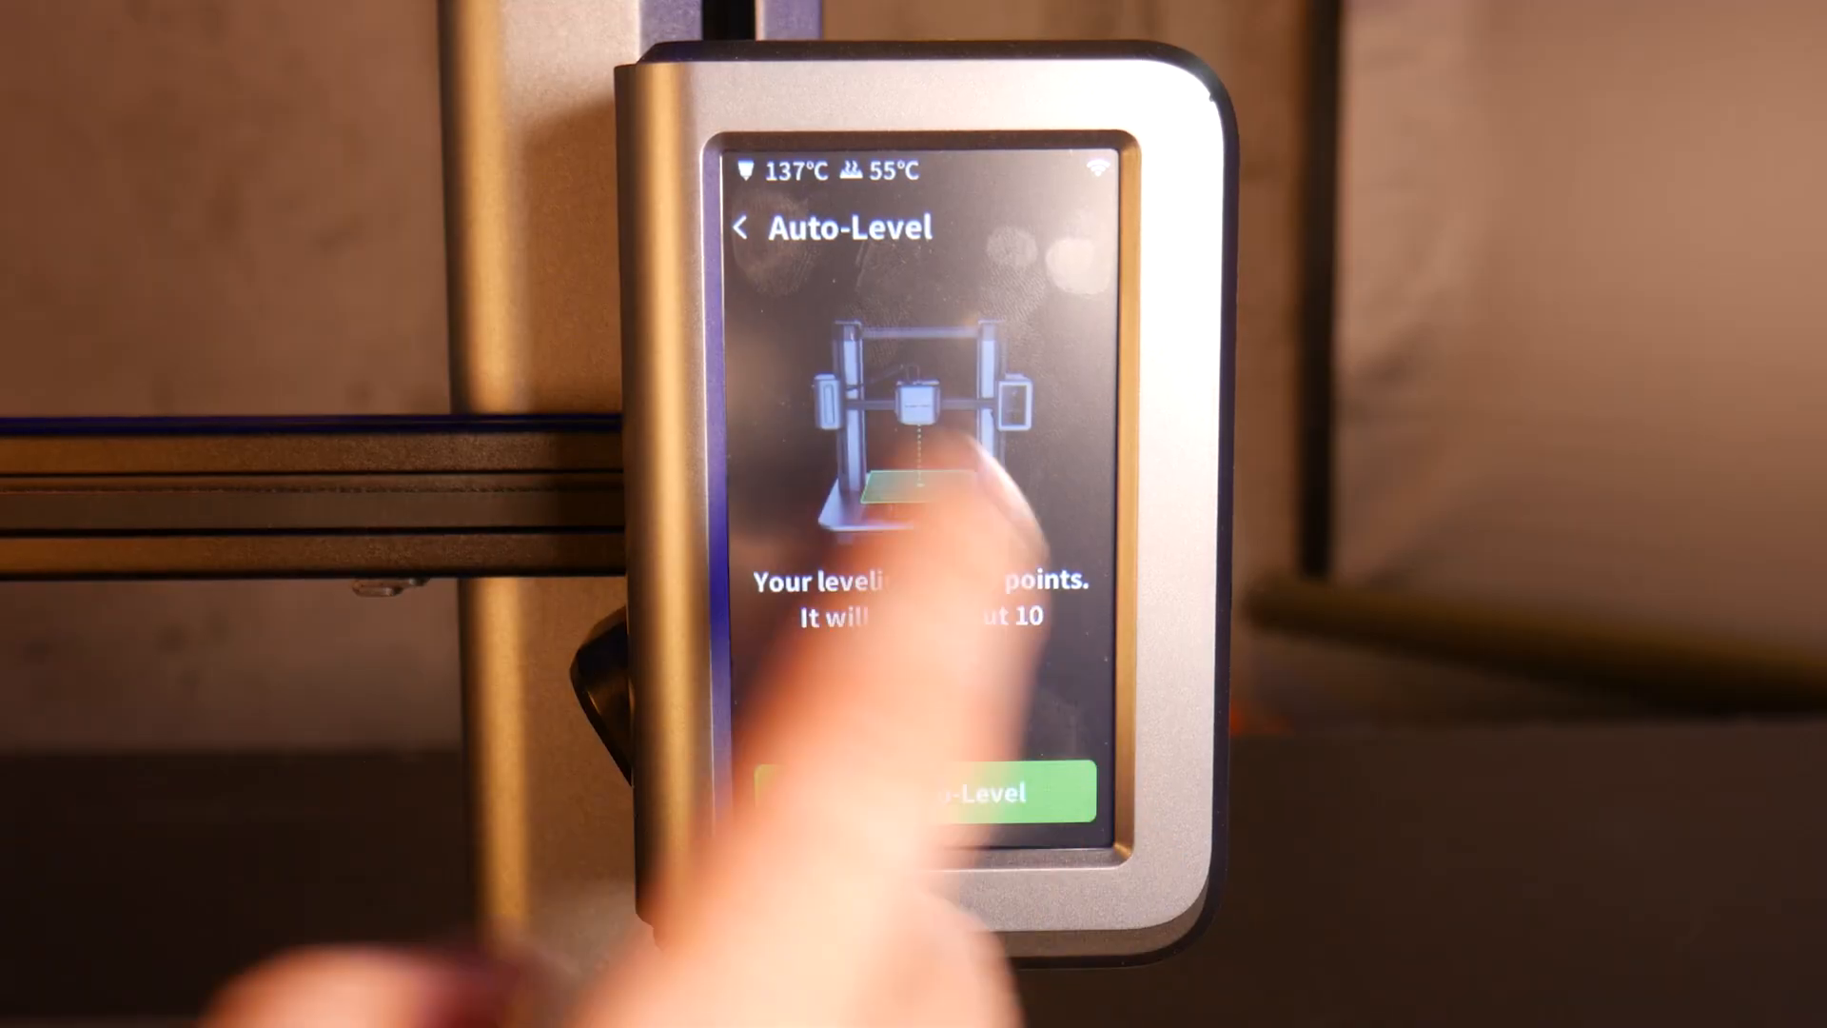
pyautogui.click(918, 794)
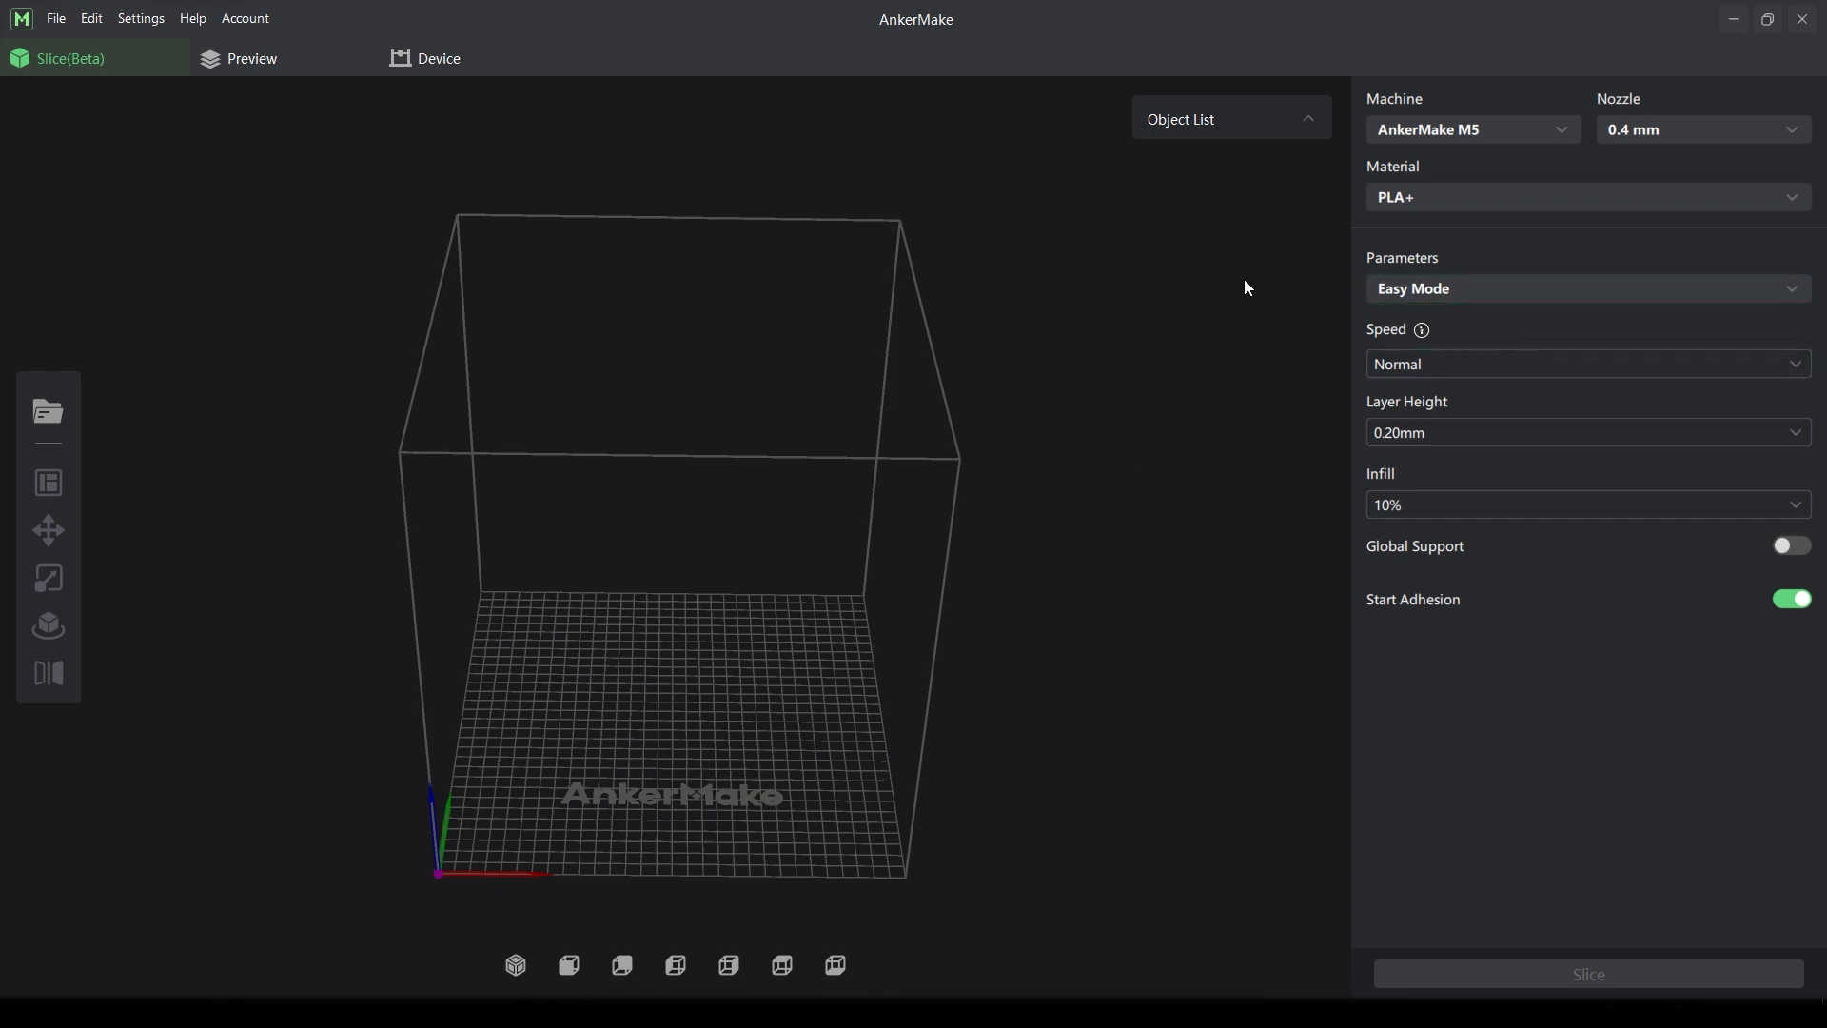
pyautogui.moveTo(315, 64)
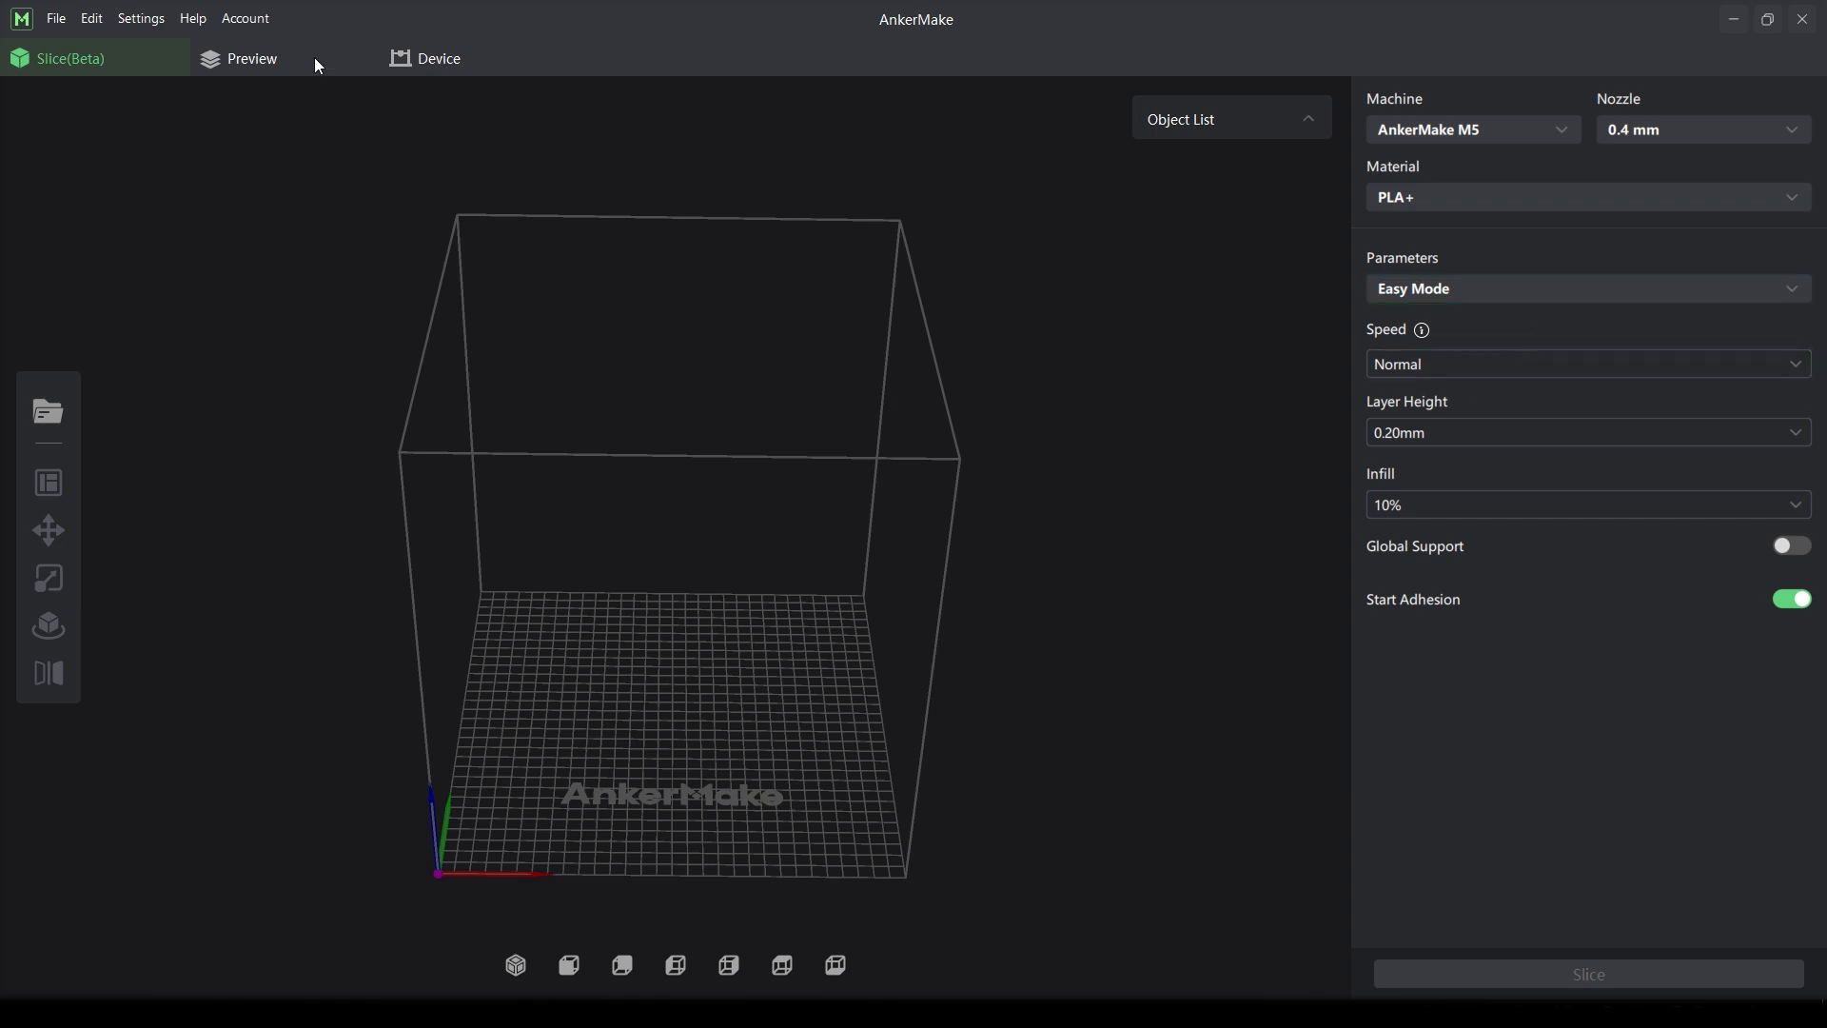
pyautogui.click(192, 17)
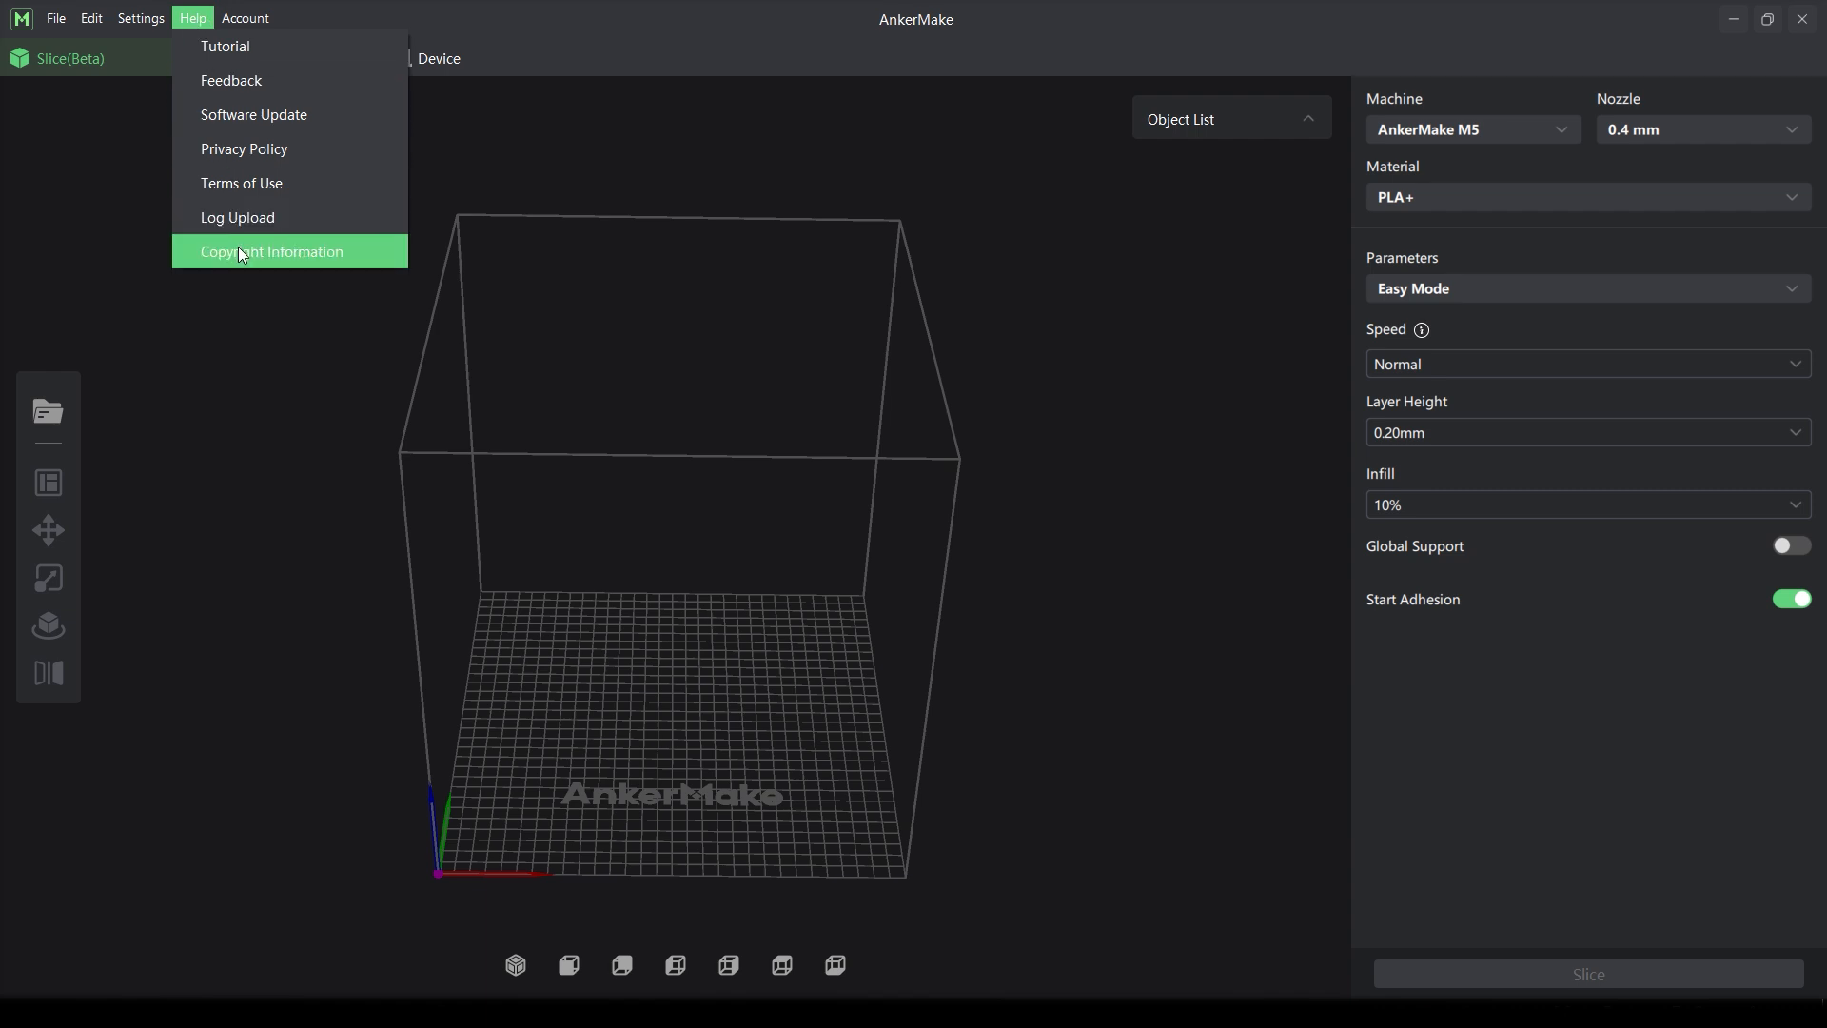
pyautogui.click(271, 251)
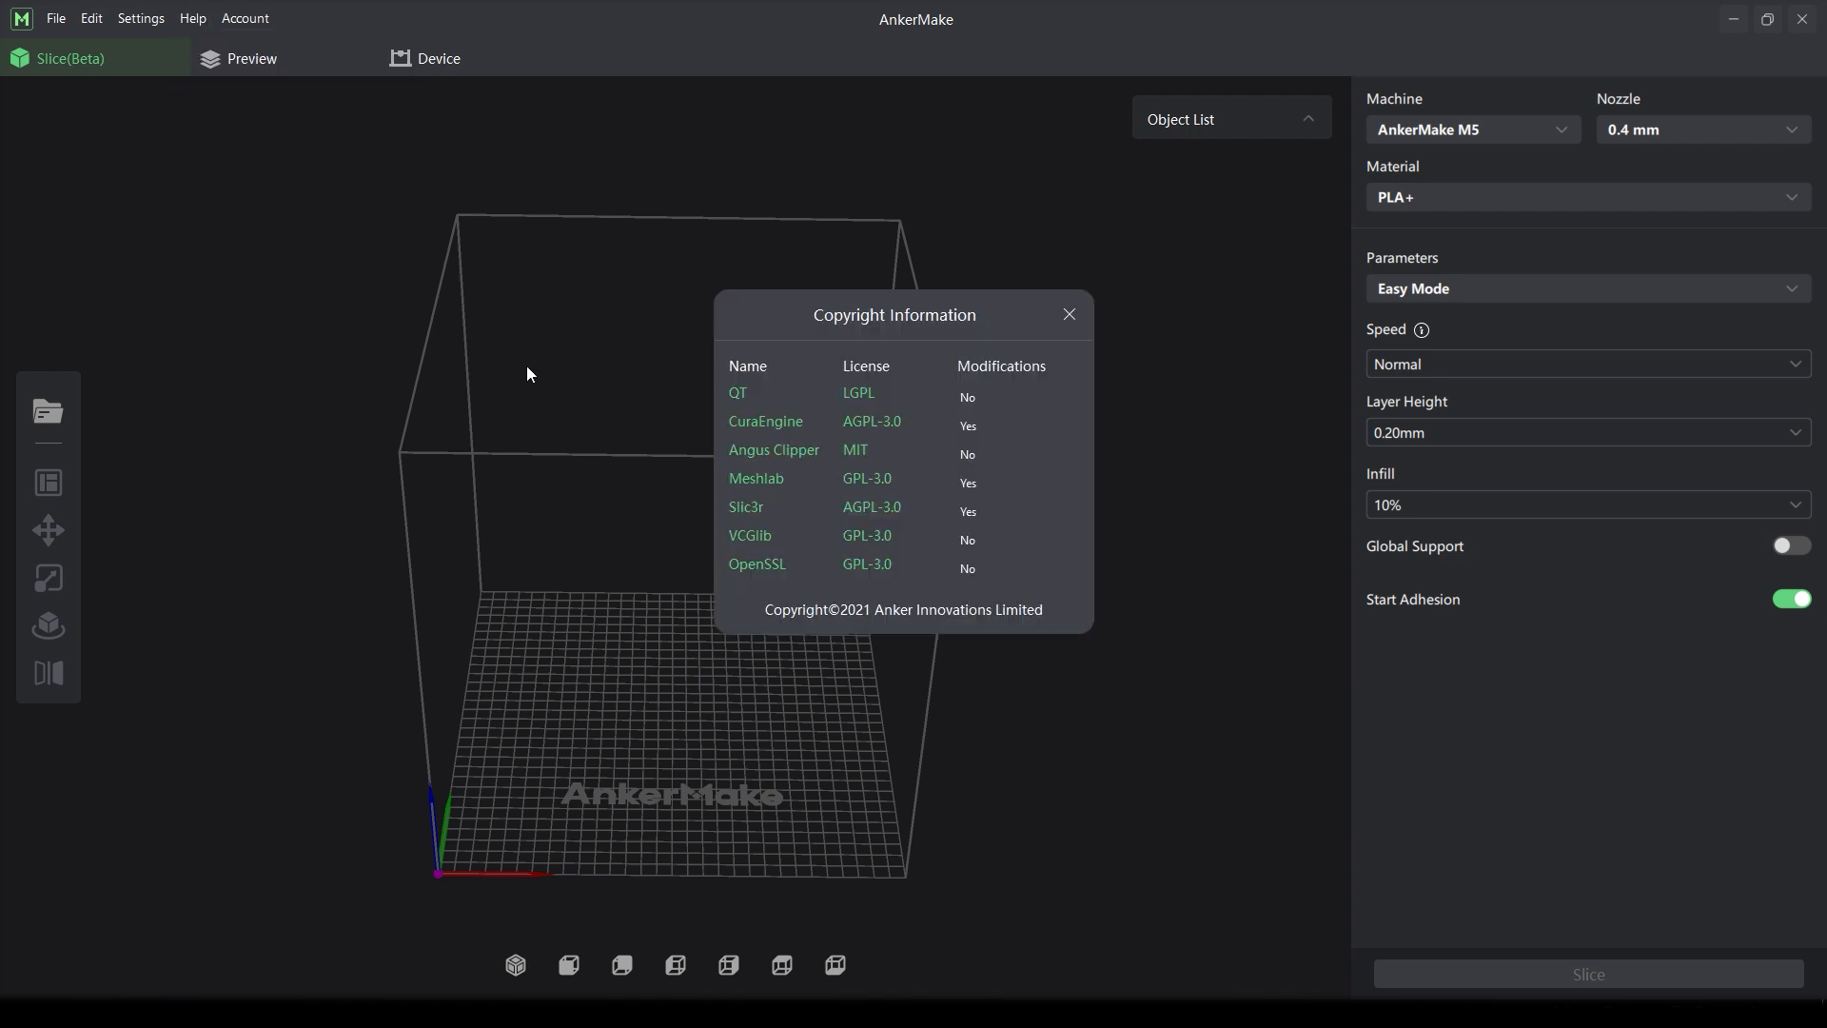
pyautogui.moveTo(758, 525)
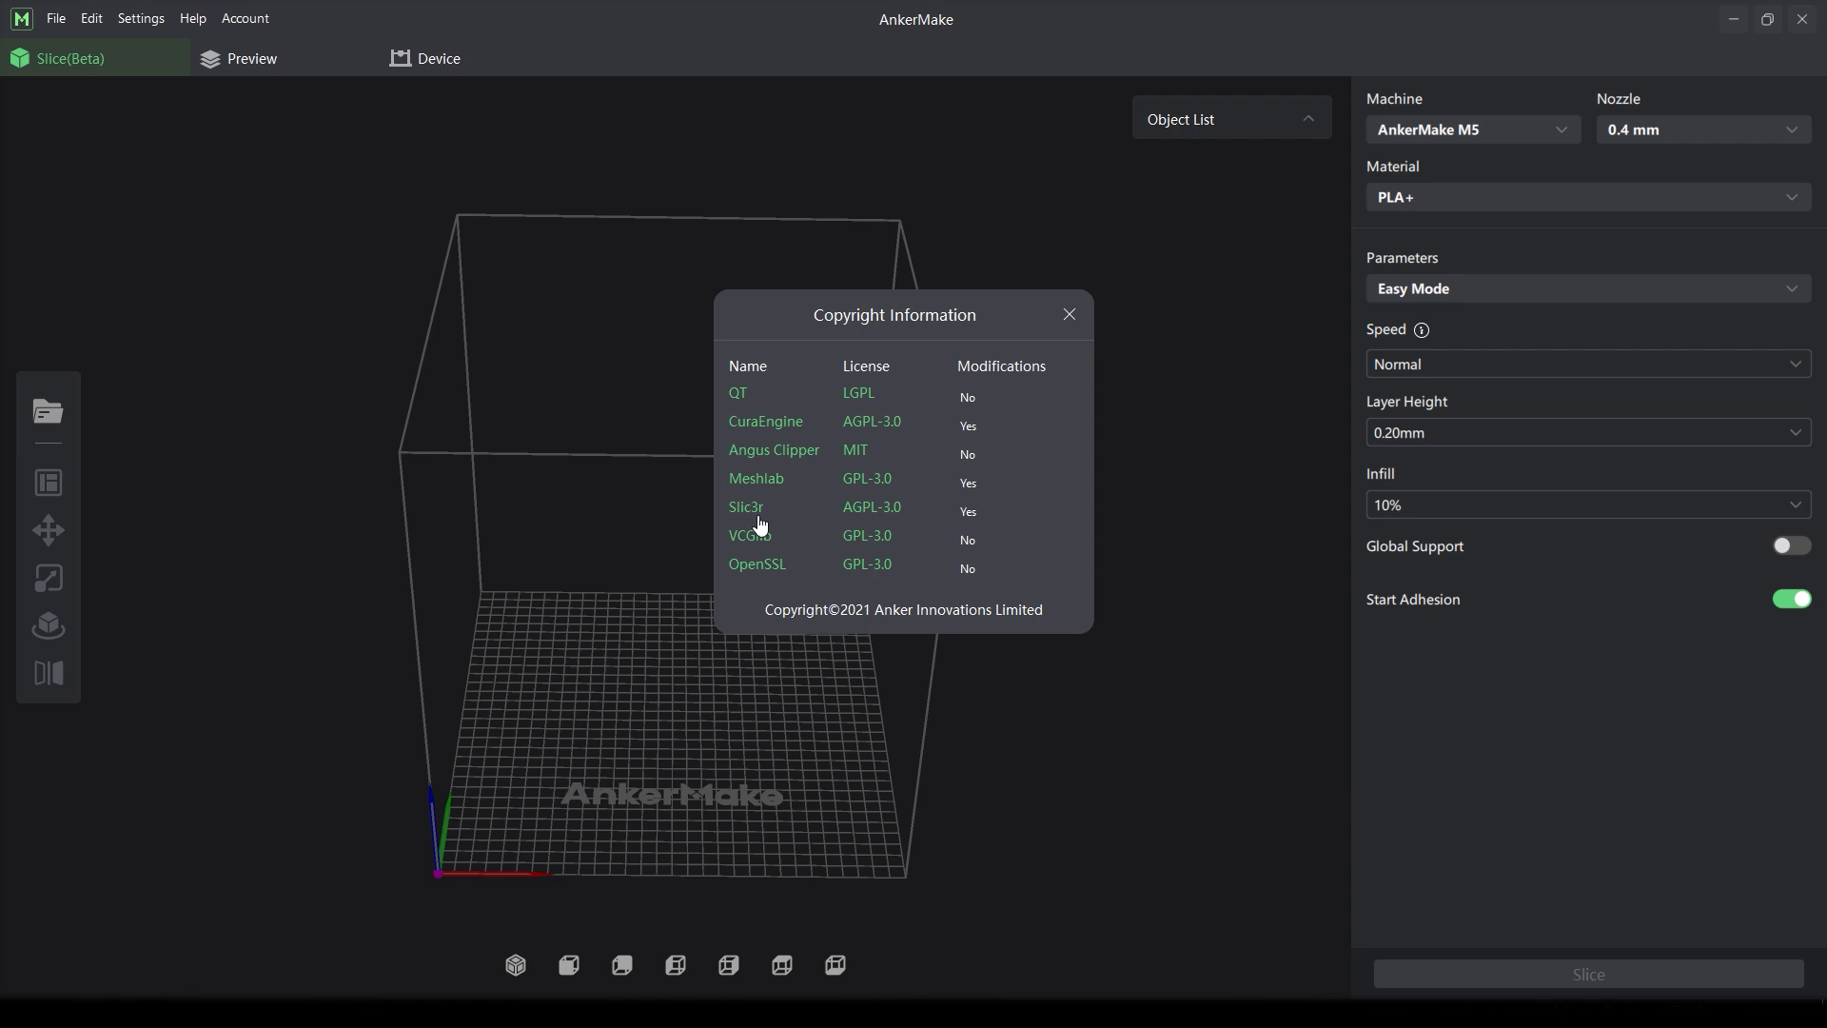
pyautogui.click(1585, 288)
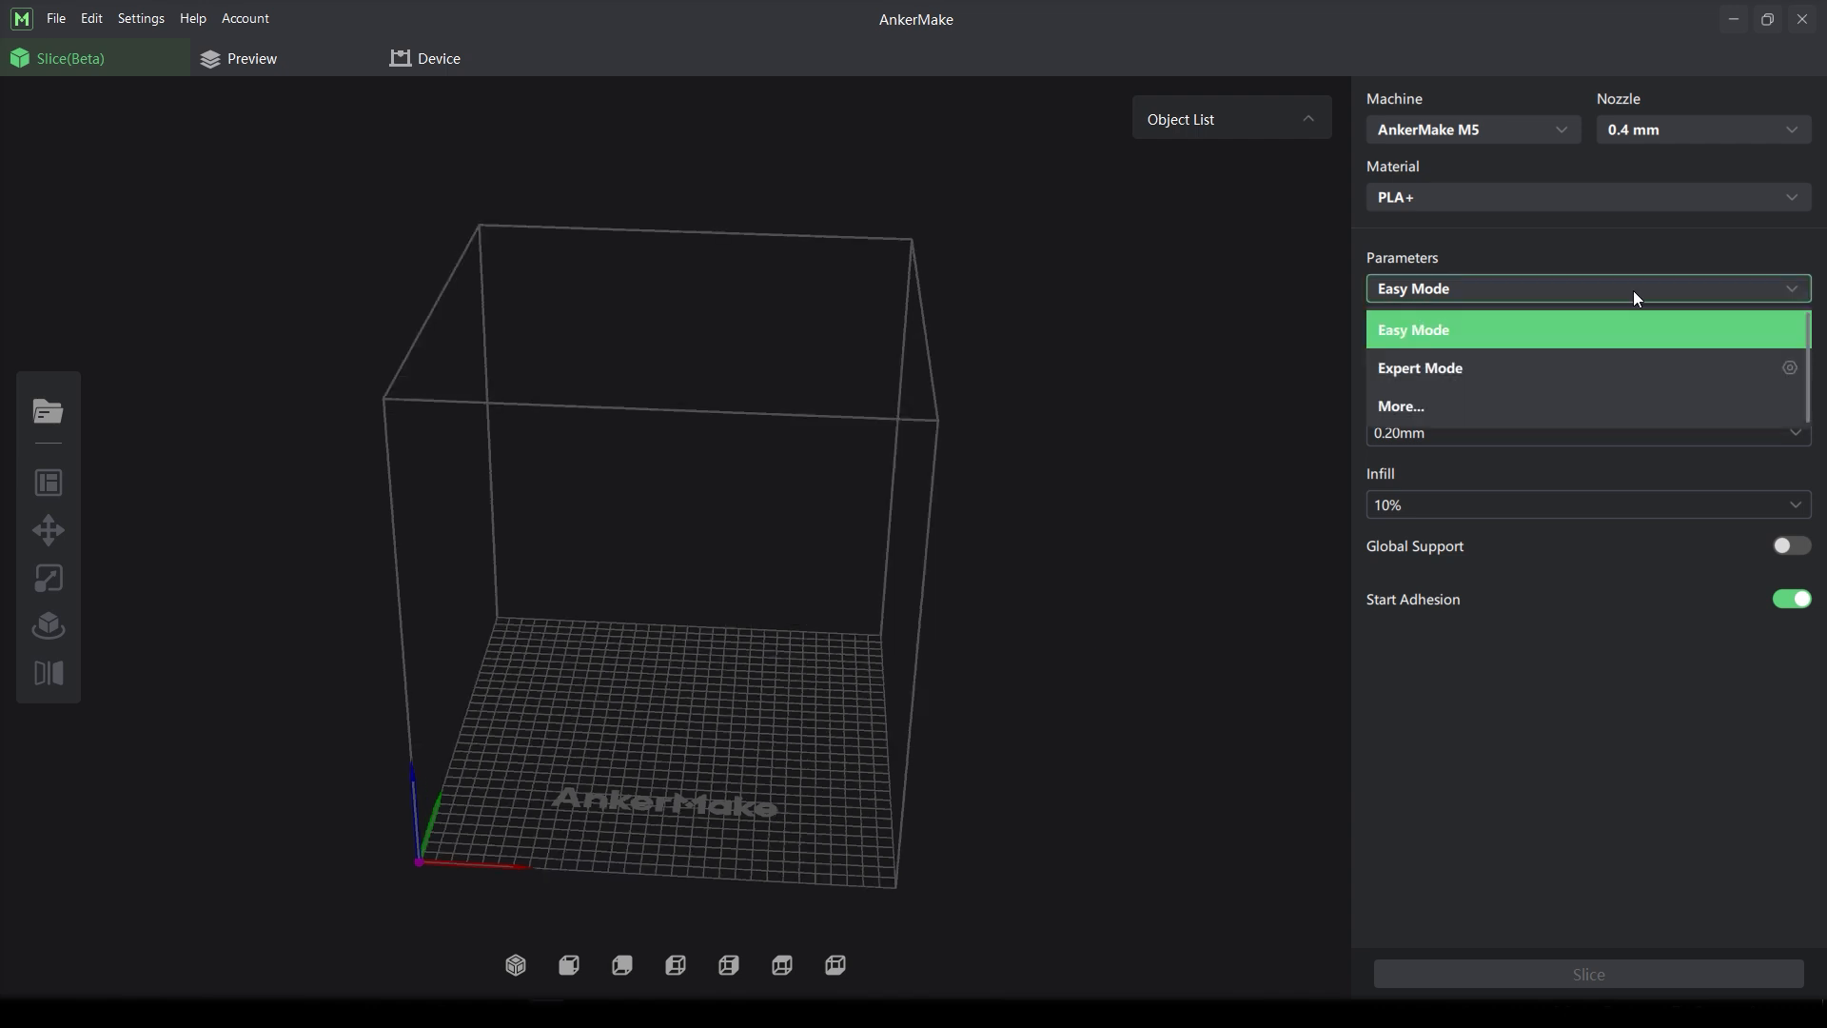
pyautogui.click(1414, 330)
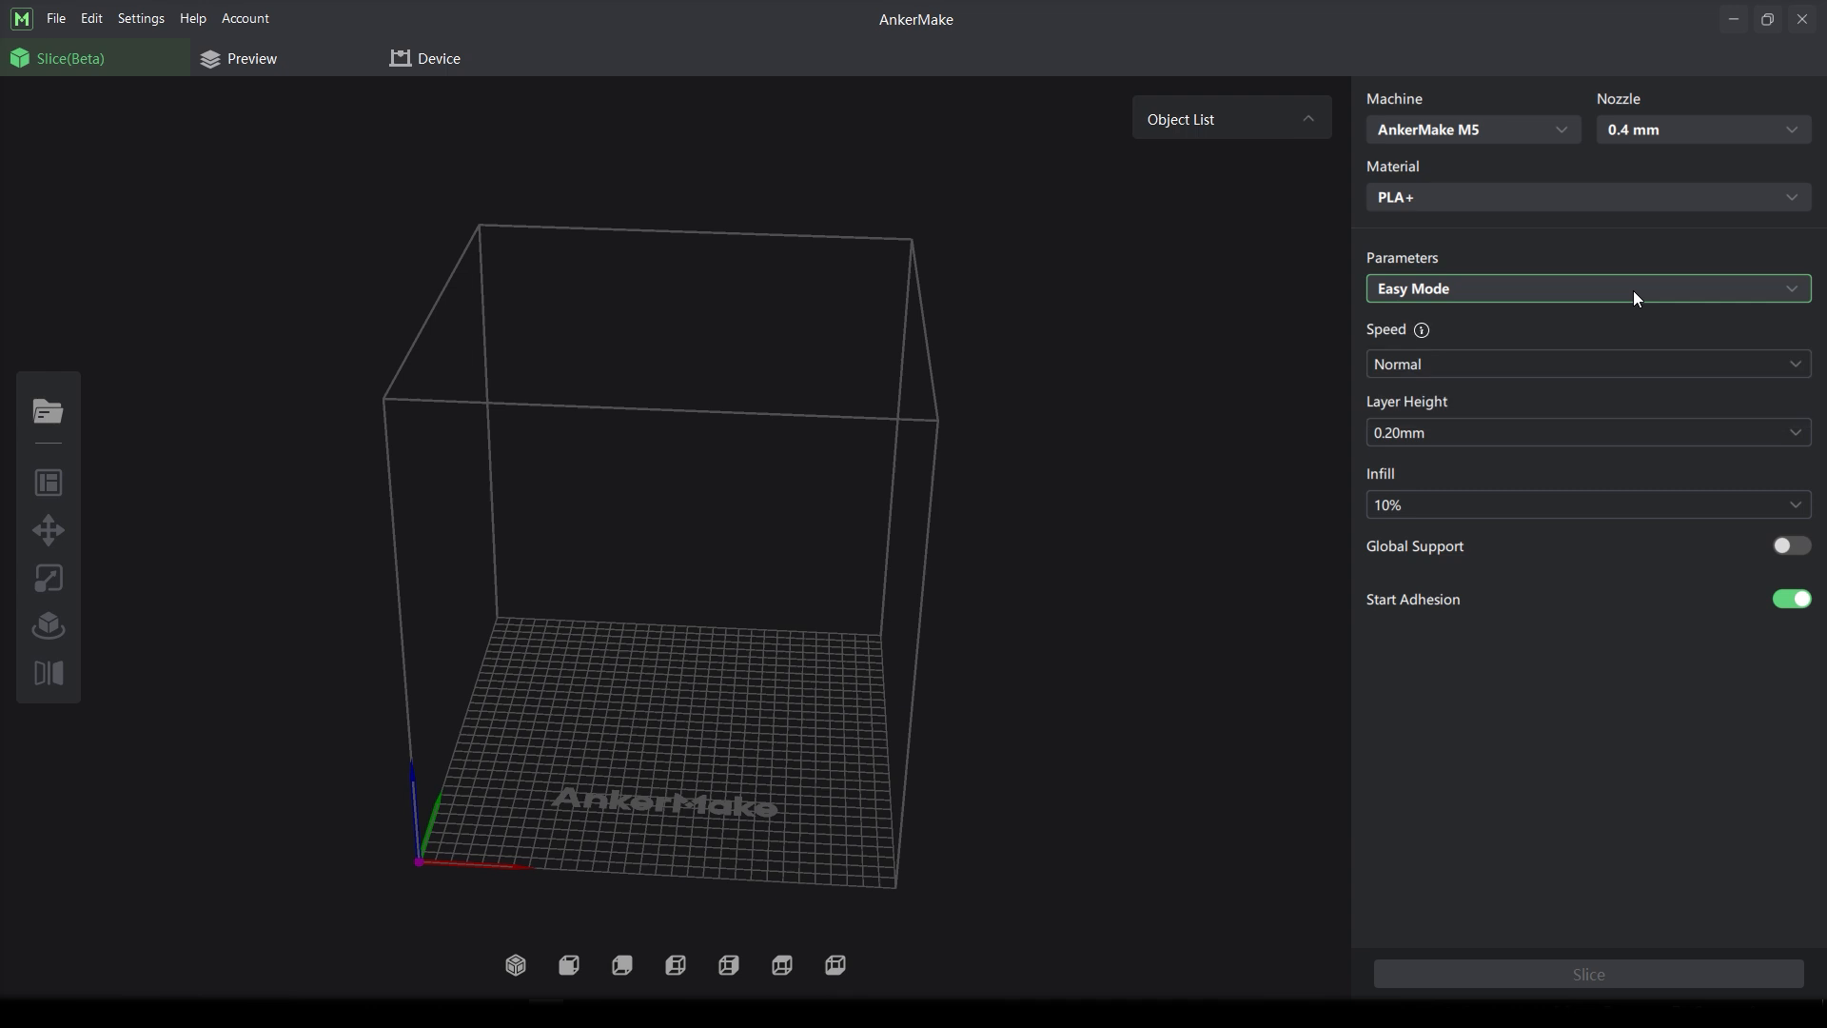